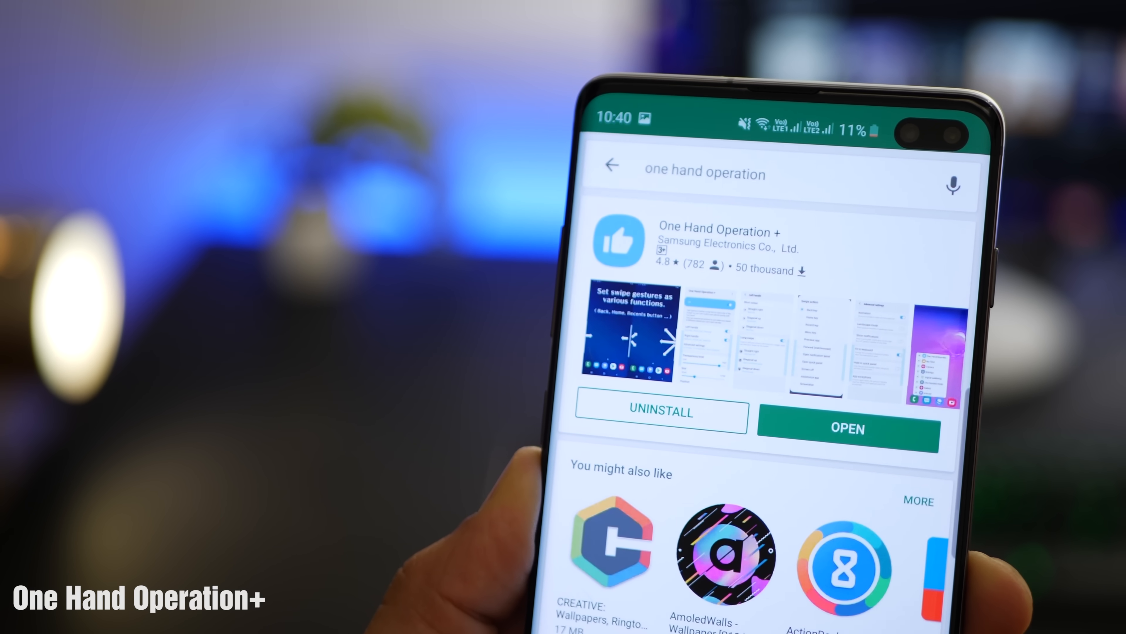
- Launch One Hand Operation+, review the left handle's swipe actions, then adjust the handle Size slider
left_click(847, 429)
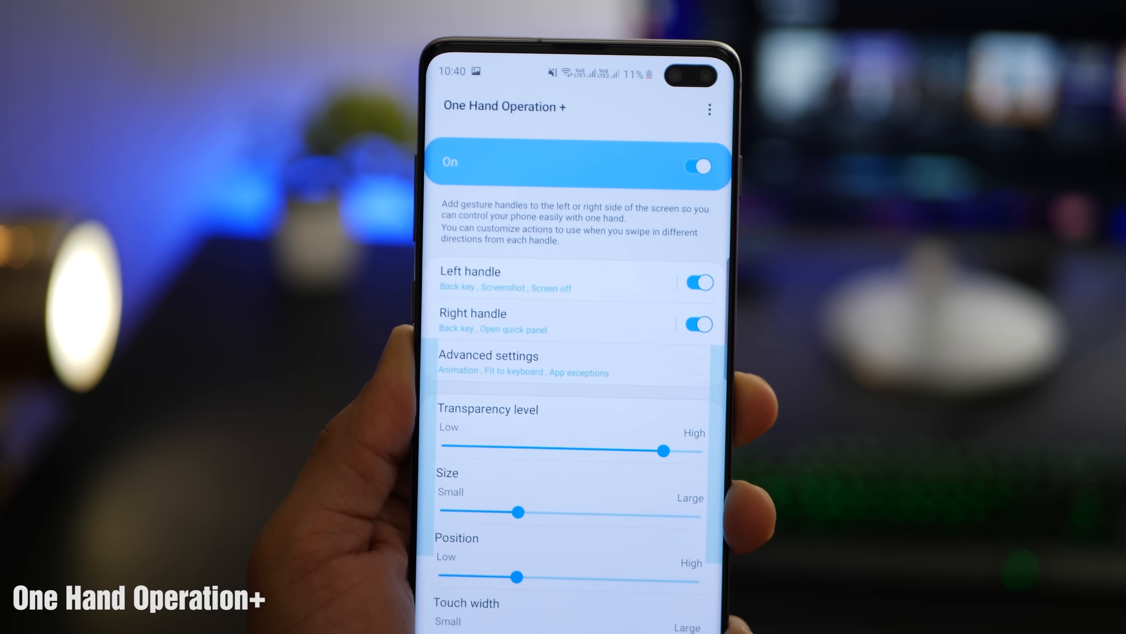
left_click(470, 271)
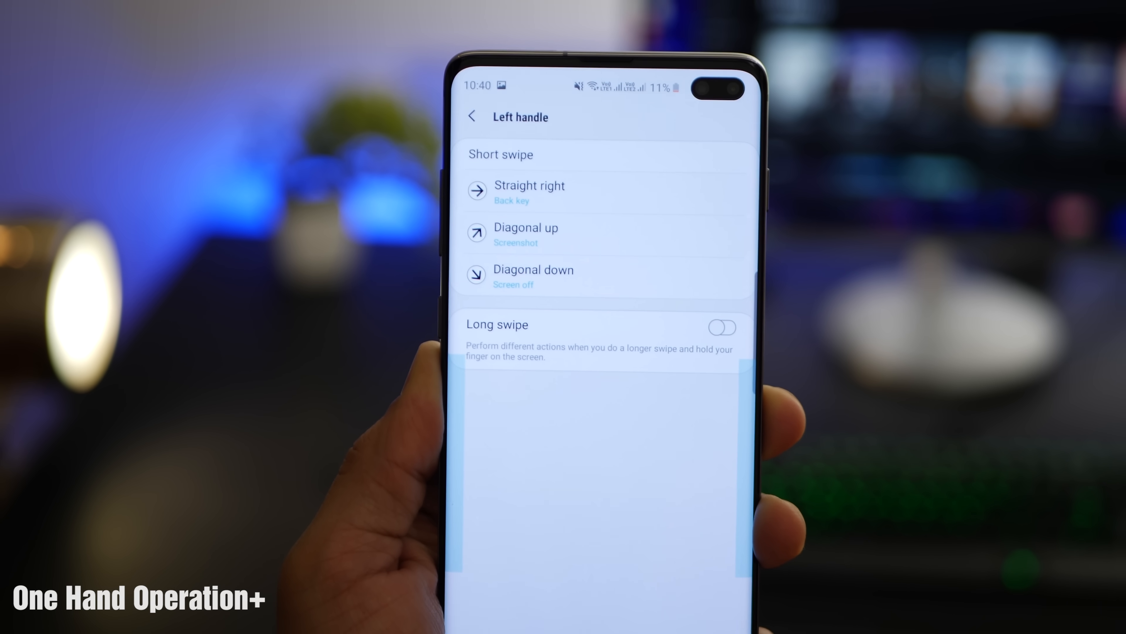
left_click(530, 191)
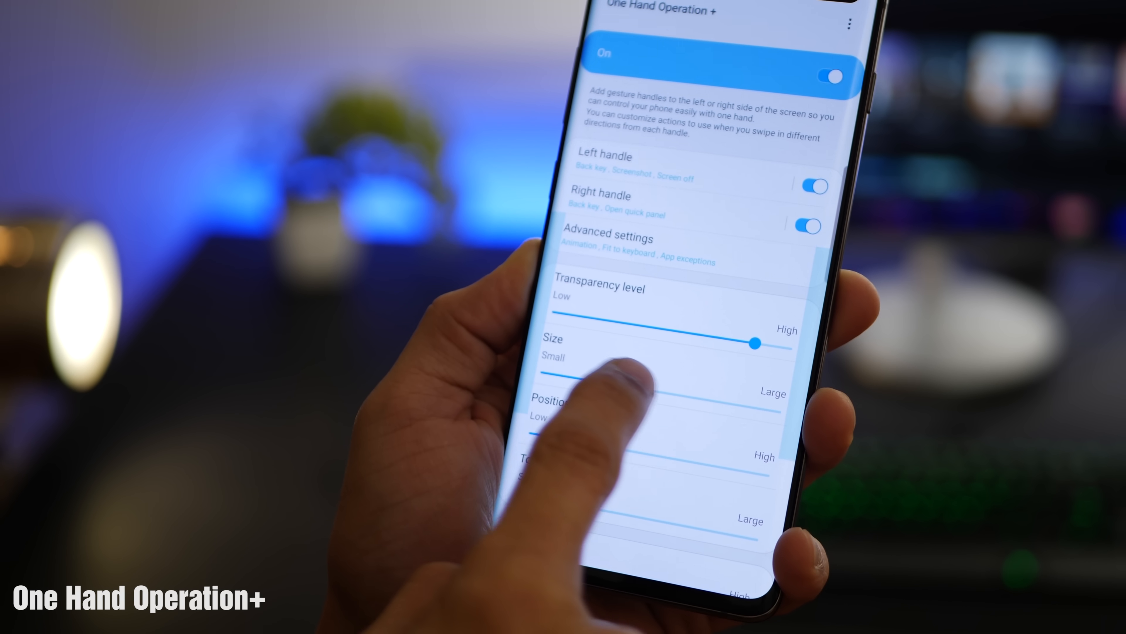
left_click_drag(756, 343, 634, 390)
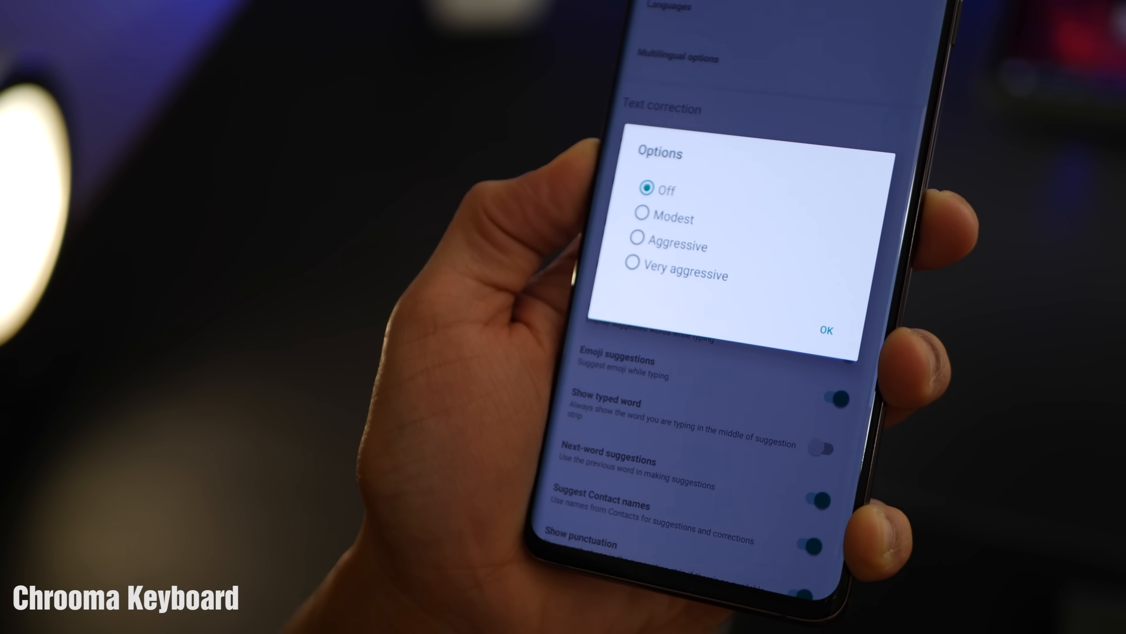
- Confirm the text correction strength choice with OK in Chrooma Keyboard settings
left_click(829, 328)
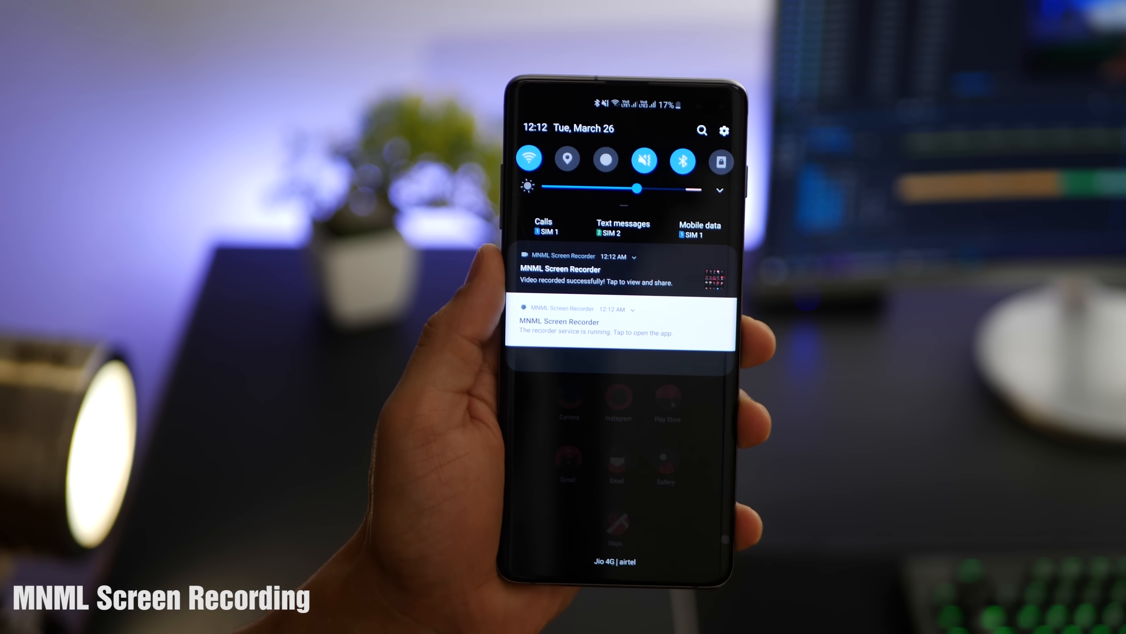
- Open the recorded video from MNML's 'Video recorded successfully' notification
left_click(597, 273)
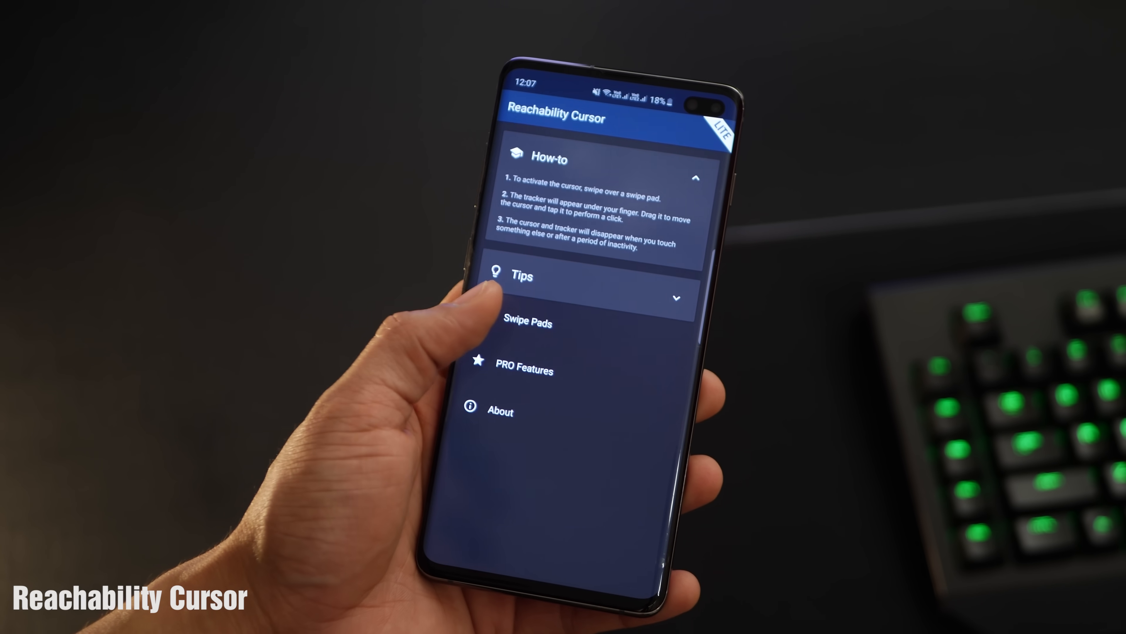
- Expand the Tips section below Reachability Cursor's How-to card
left_click(528, 323)
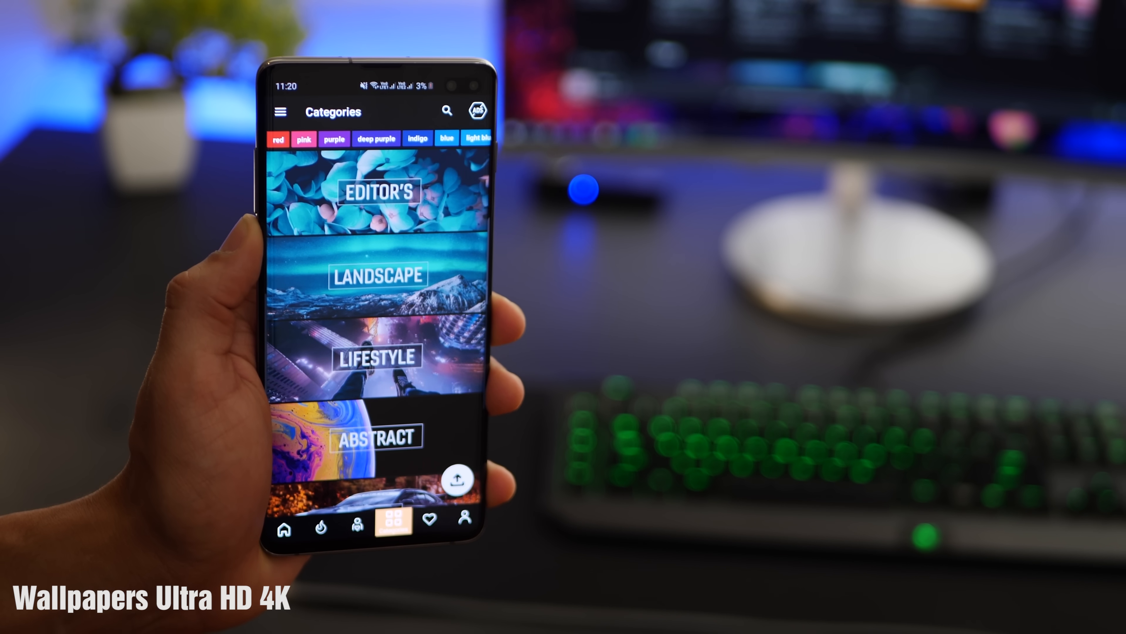
- Scroll the Categories list from Editor's and Landscape down to City
scroll("down", 3)
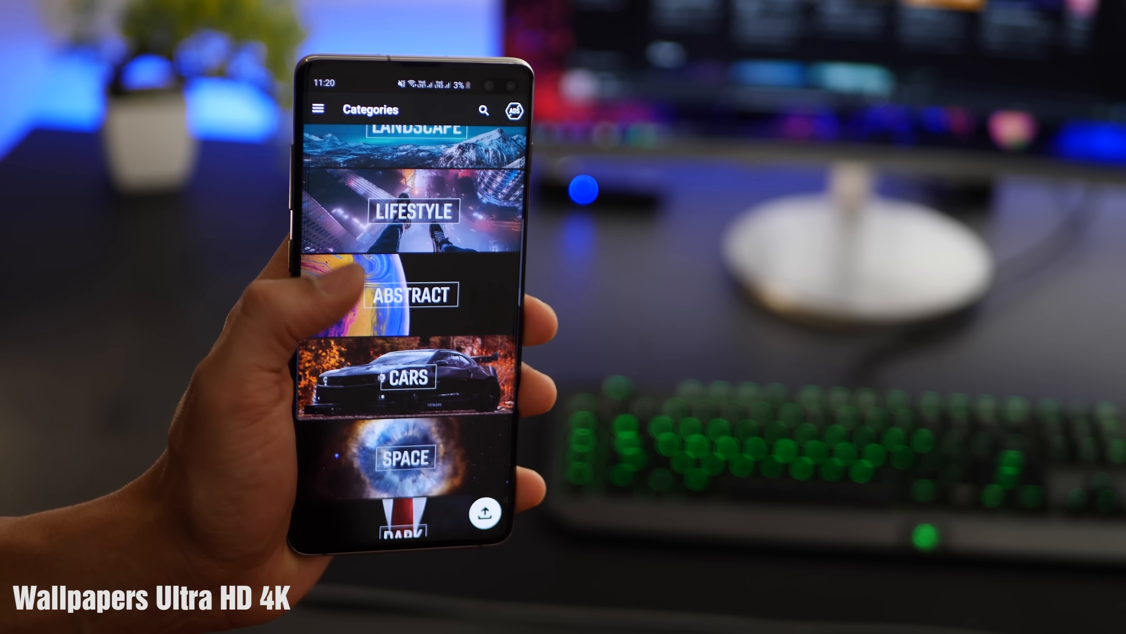
scroll("down", 3)
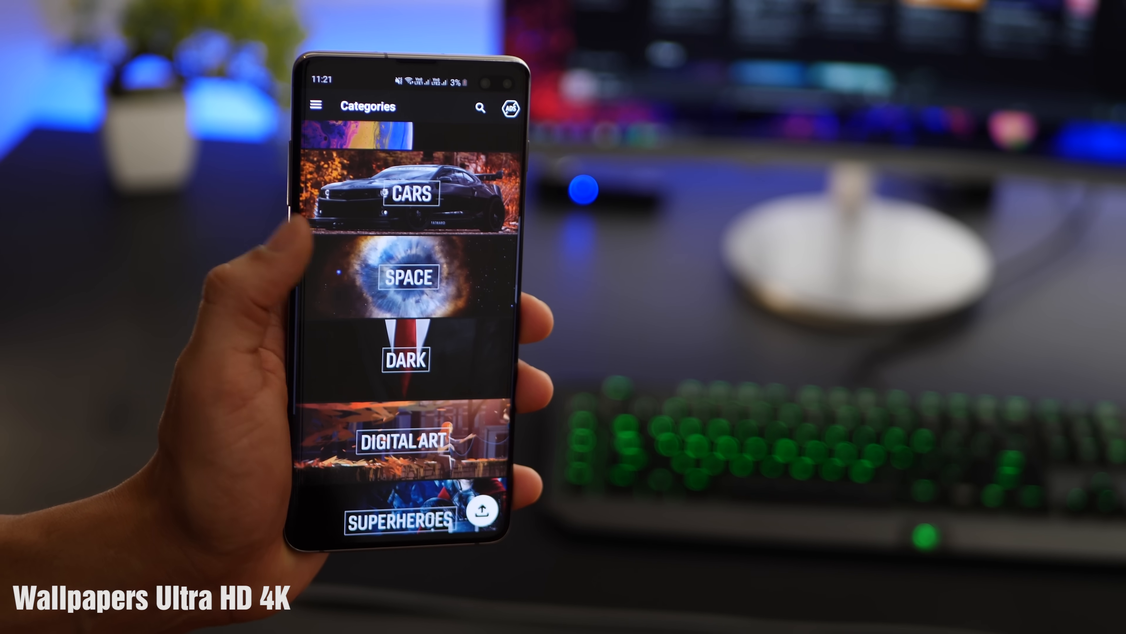
scroll("down", 3)
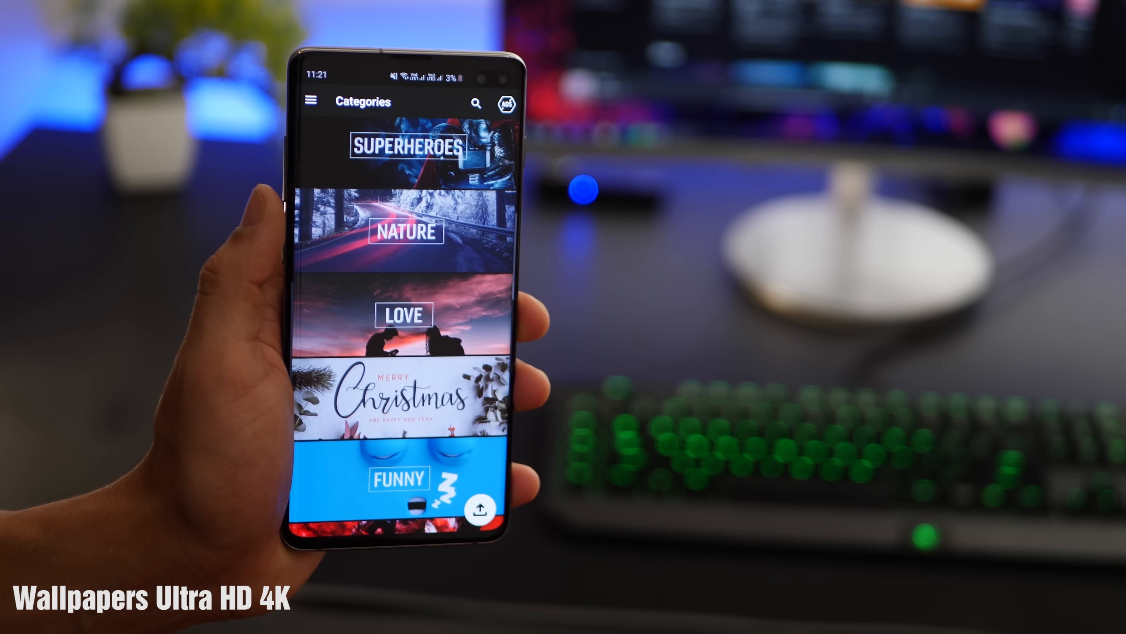
scroll("down", 3)
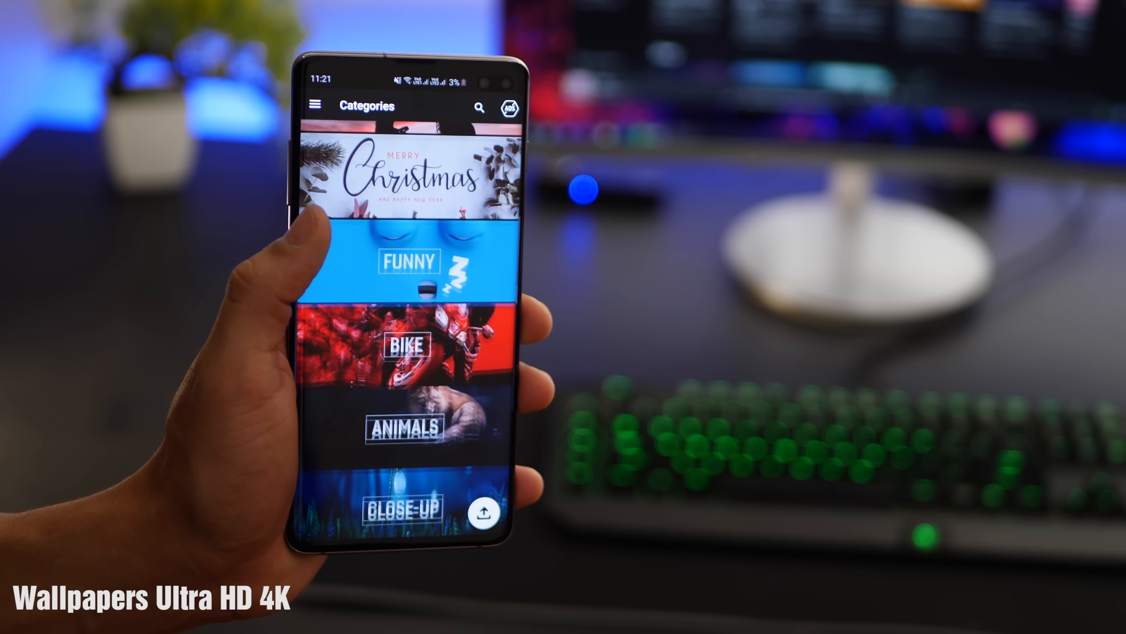
scroll("down", 3)
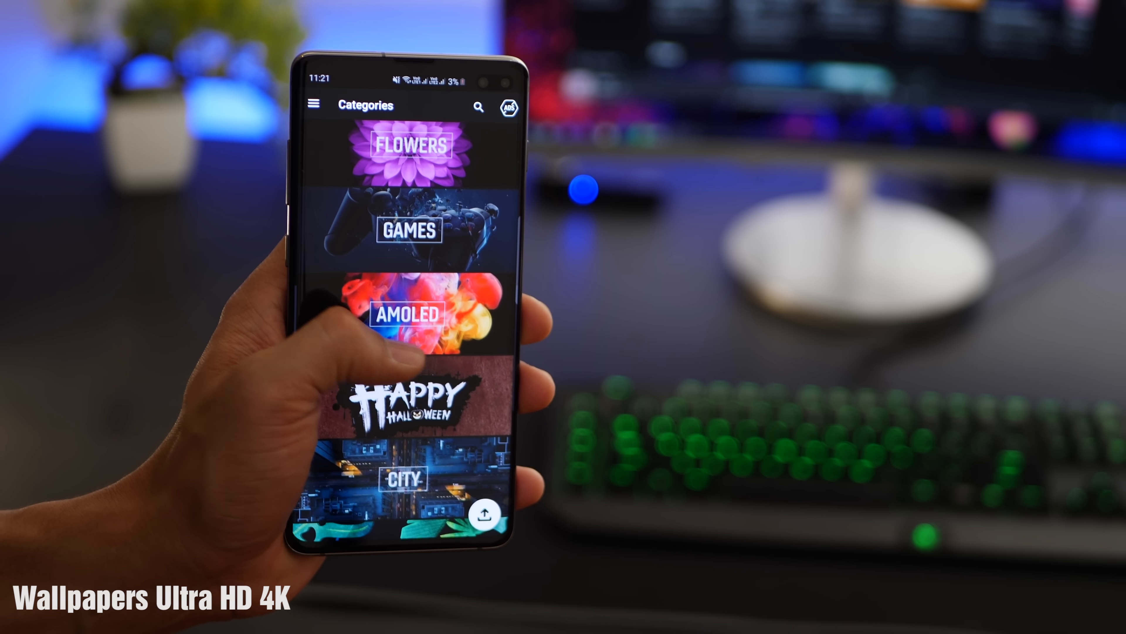
scroll("down", 3)
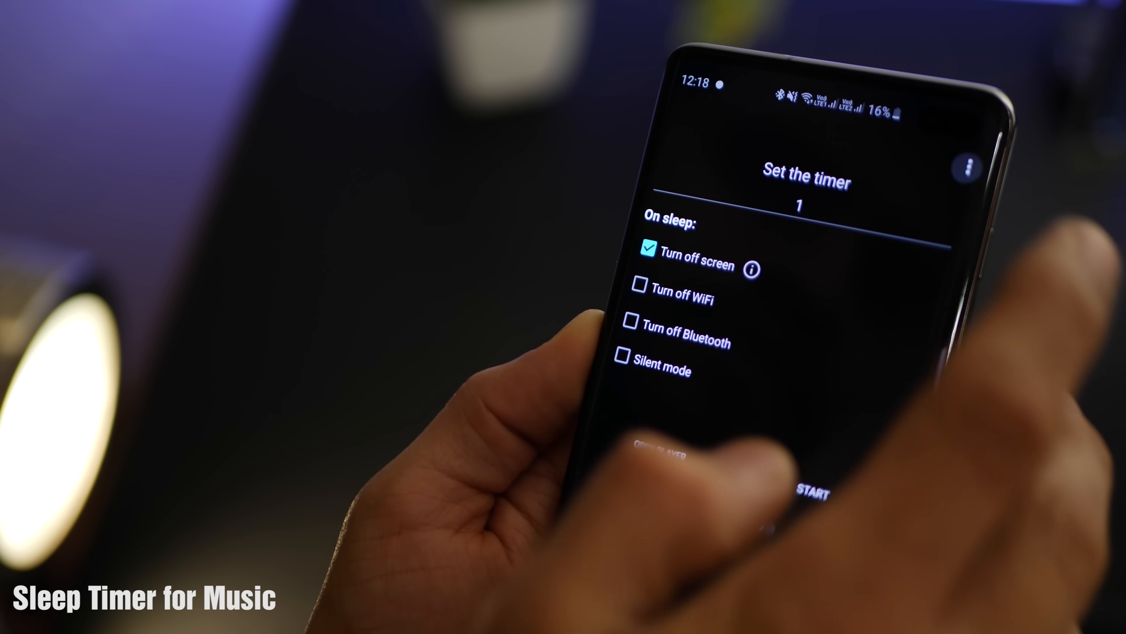
- Start the 1-unit sleep timer with Turn off screen checked
left_click(968, 169)
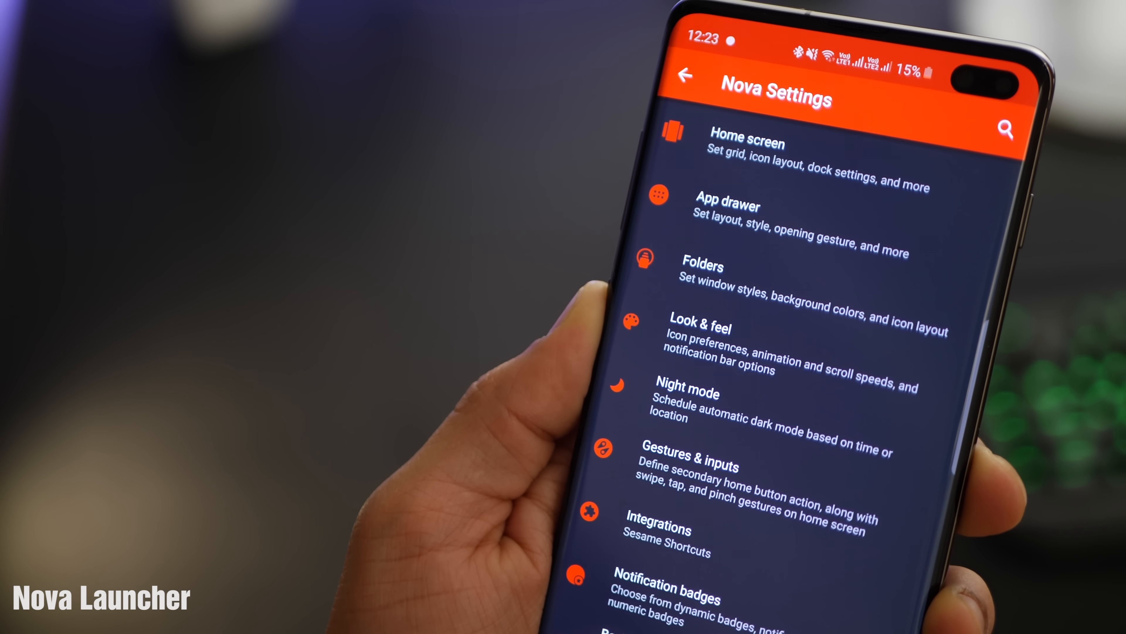
- Review Look & feel > Icon style set to Sagon Circle, then scroll the themed app drawer
left_click(695, 328)
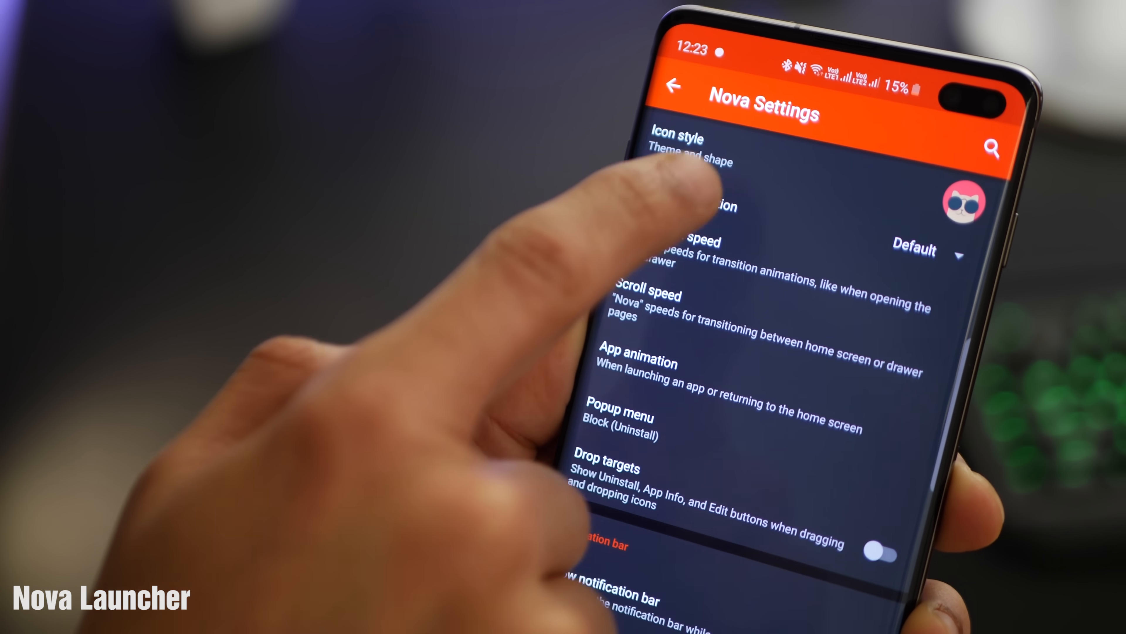
left_click(681, 138)
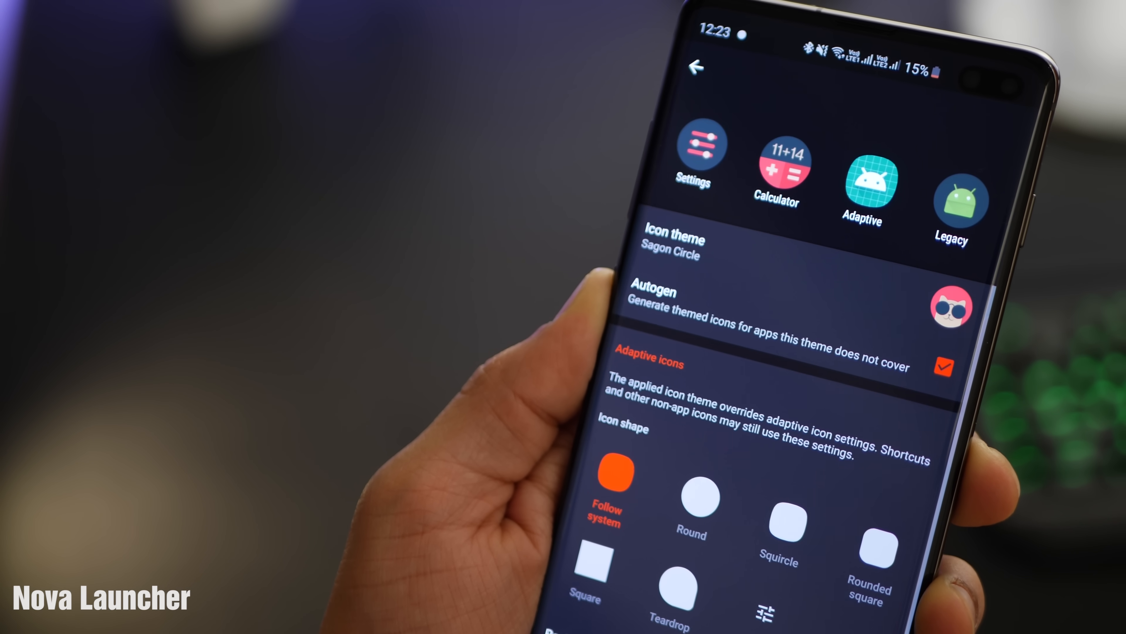
left_click(674, 241)
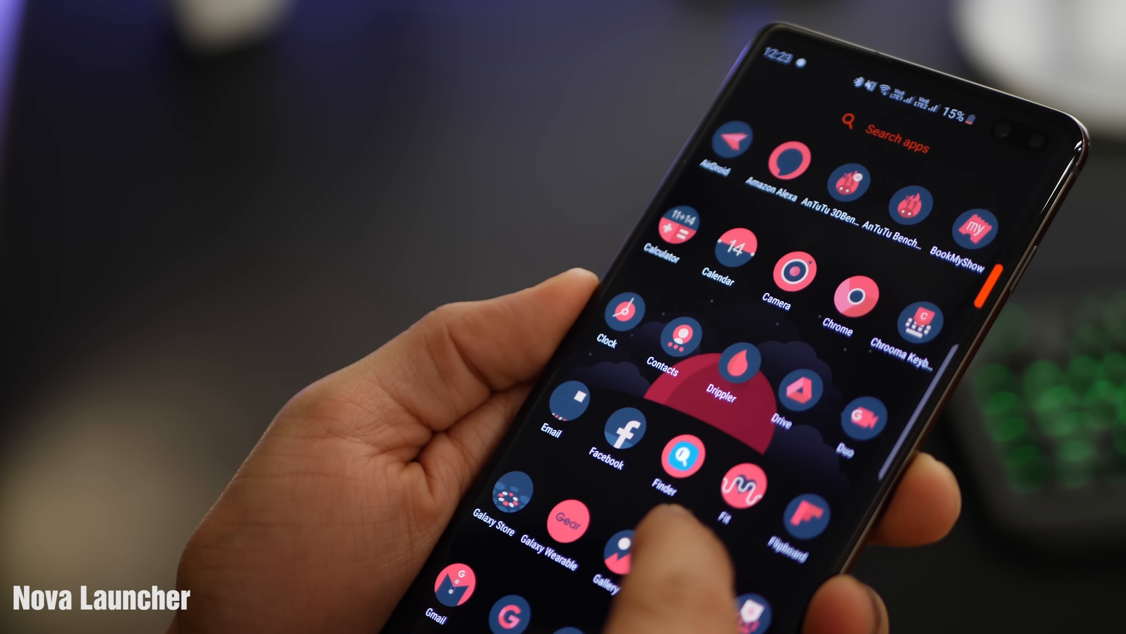
scroll("down", 3)
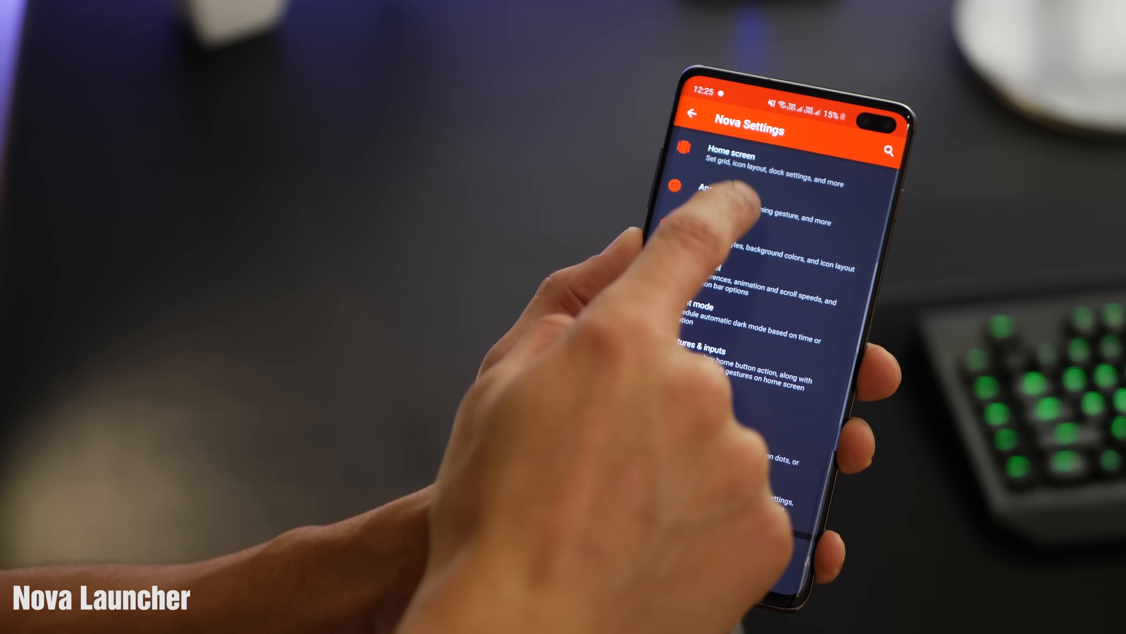
left_click(732, 154)
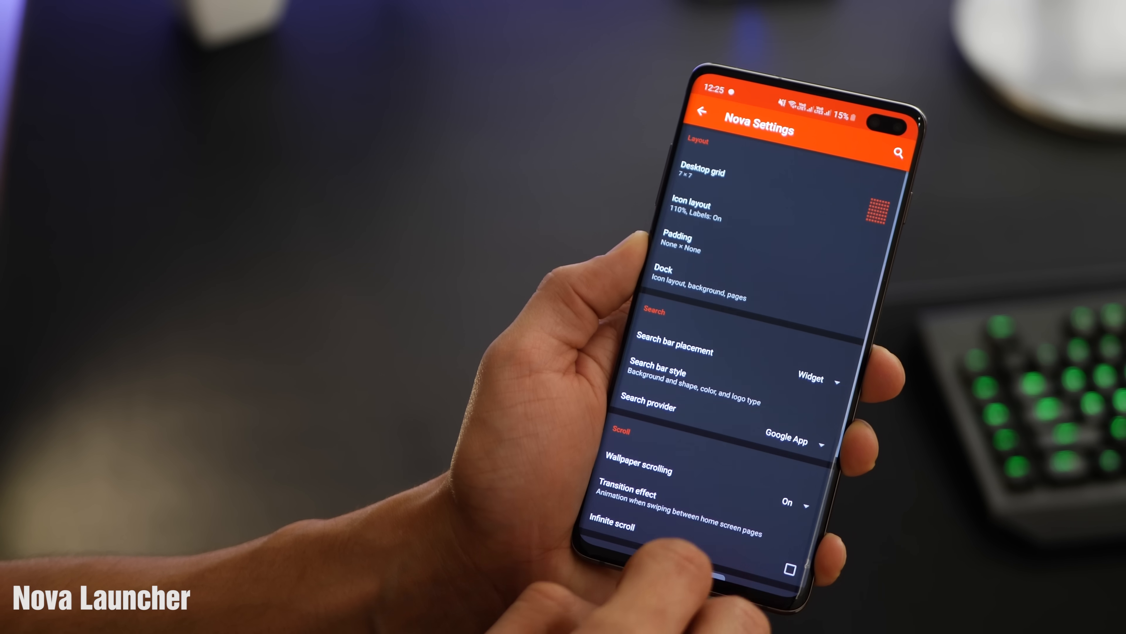
left_click(657, 372)
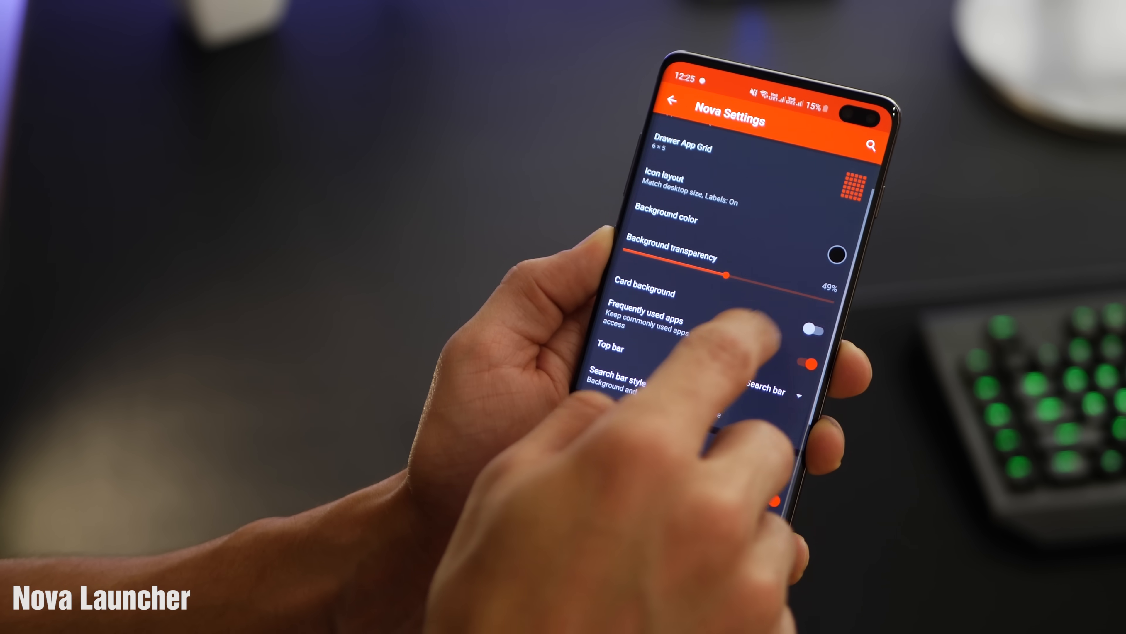
left_click(661, 217)
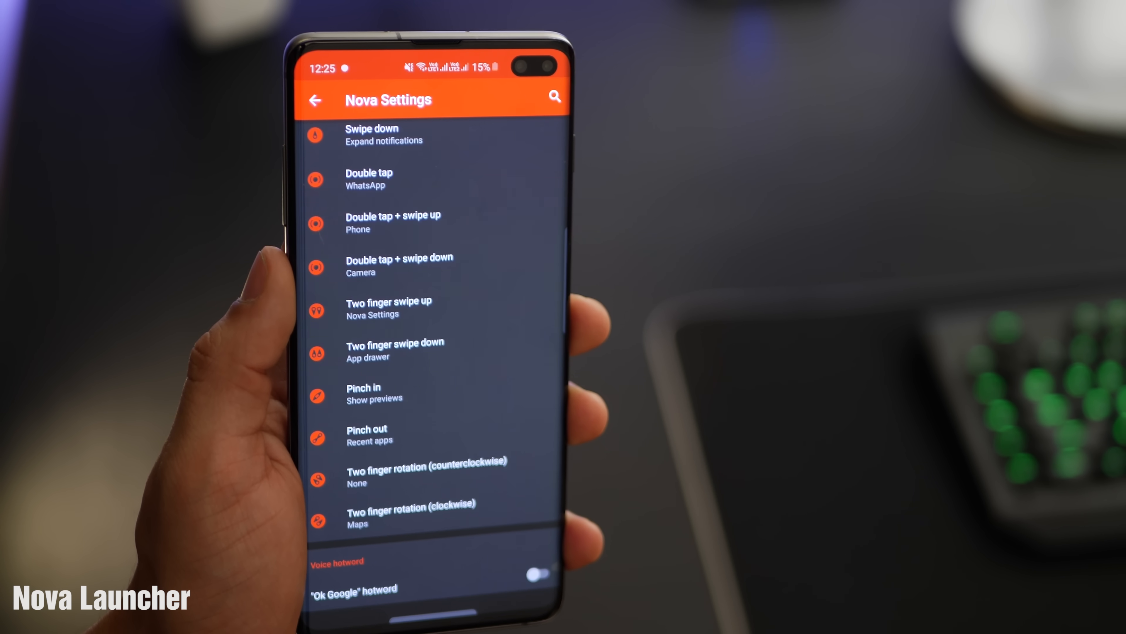
left_click(316, 100)
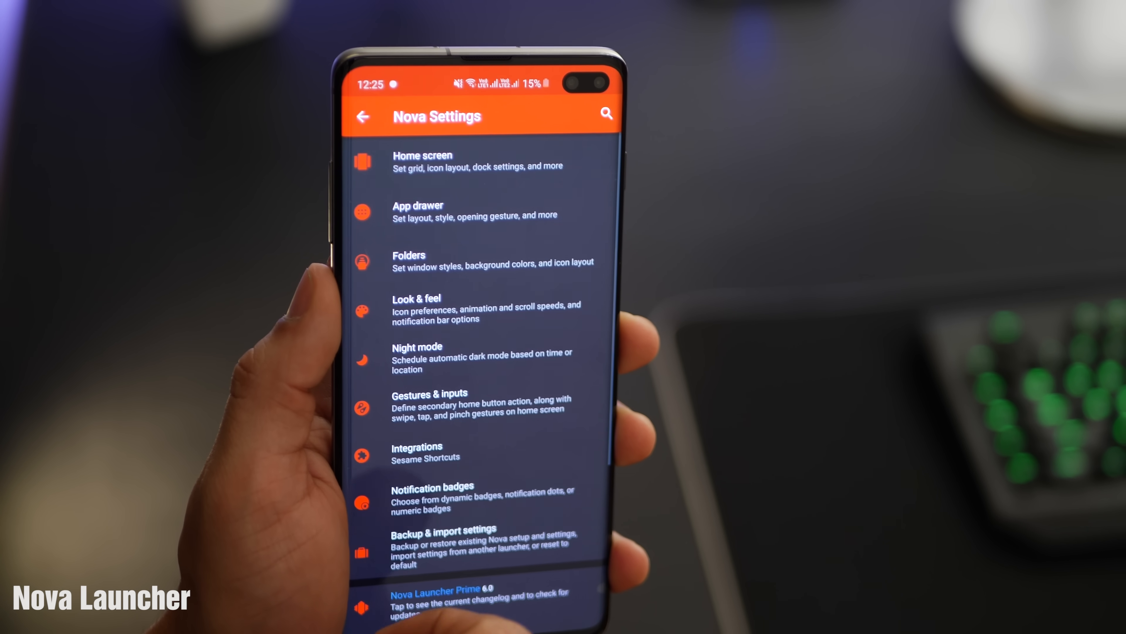